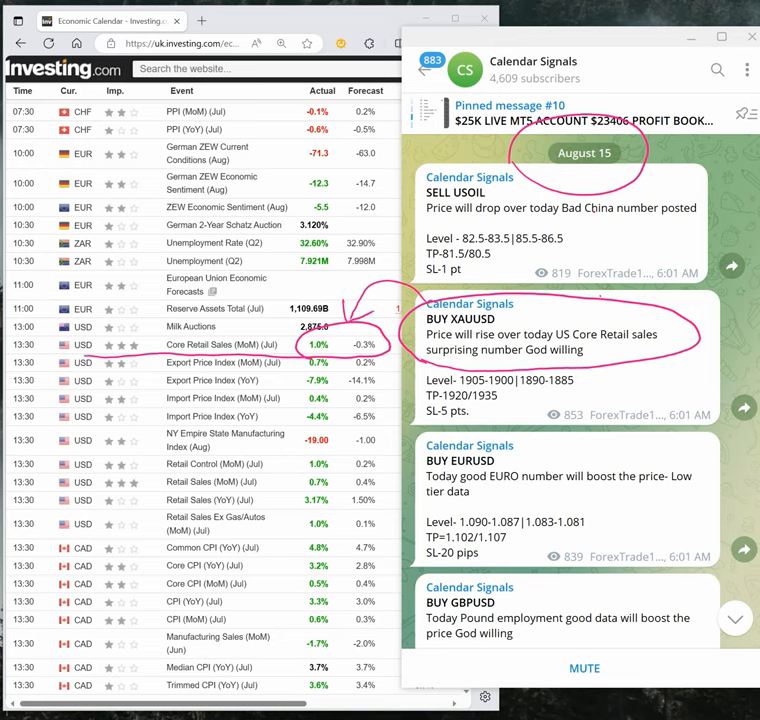
{"action": "mouse_move", "coordinate": [692, 458]}
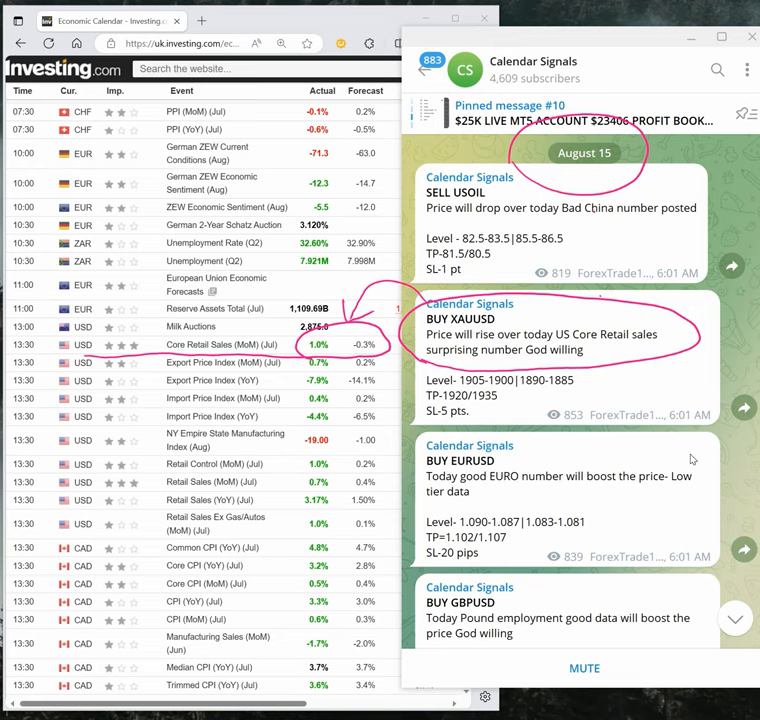
Reach the XAUUSD 14-point and EURUSD 50-pip gain posts and show the phone's Last 6 months trade history.
{"action": "scroll", "scroll_direction": "down", "scroll_amount": 3}
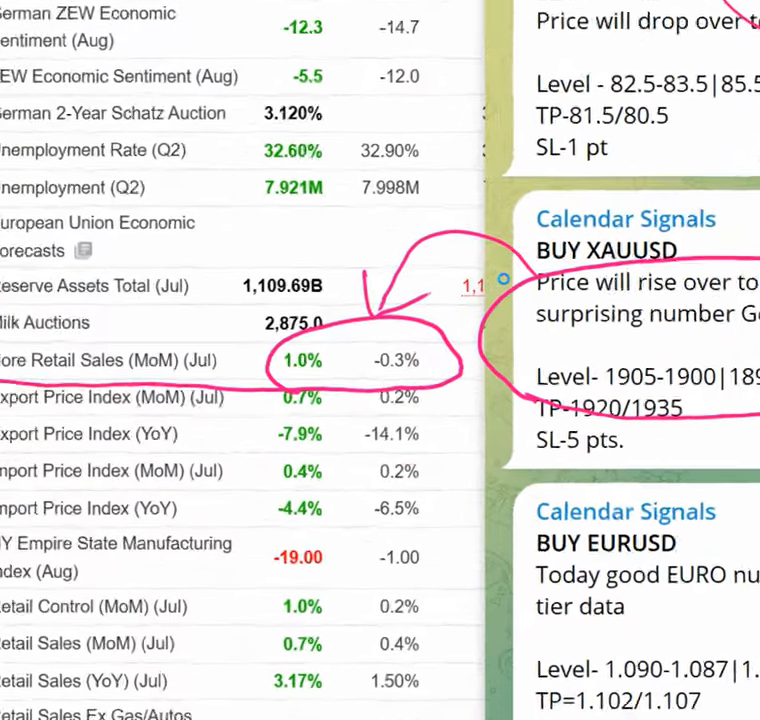
{"action": "scroll", "scroll_direction": "down", "scroll_amount": 3}
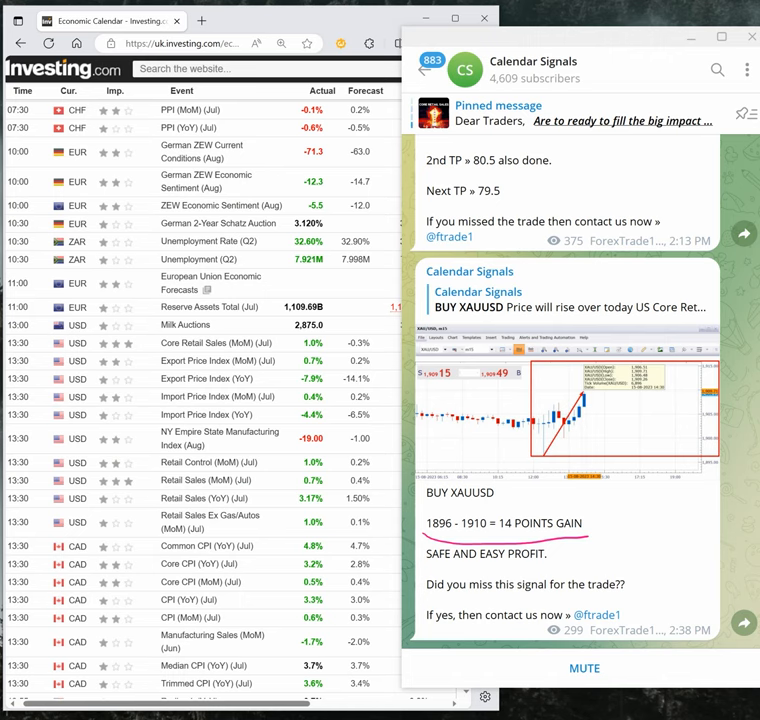
{"action": "scroll", "scroll_direction": "down", "scroll_amount": 3}
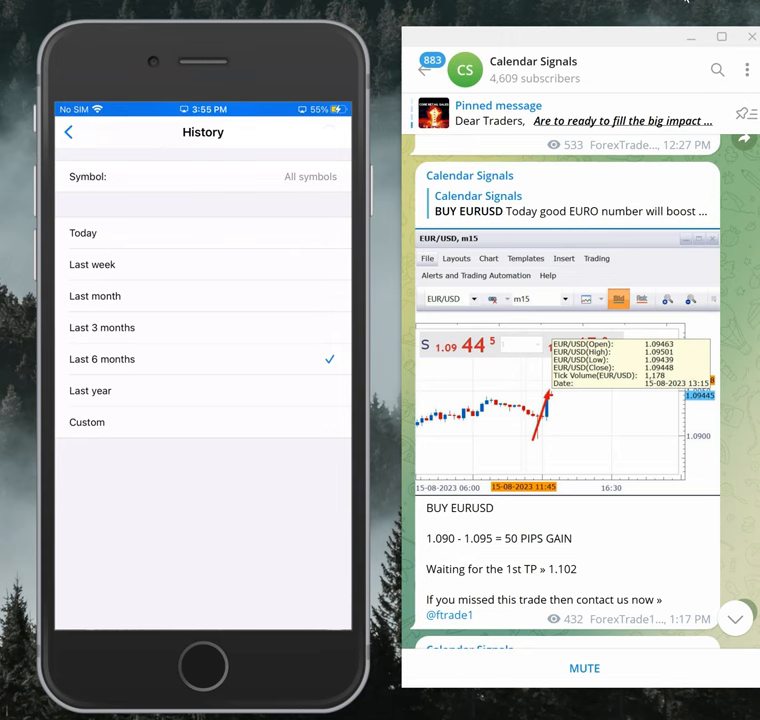
{"action": "left_click", "coordinate": [68, 132]}
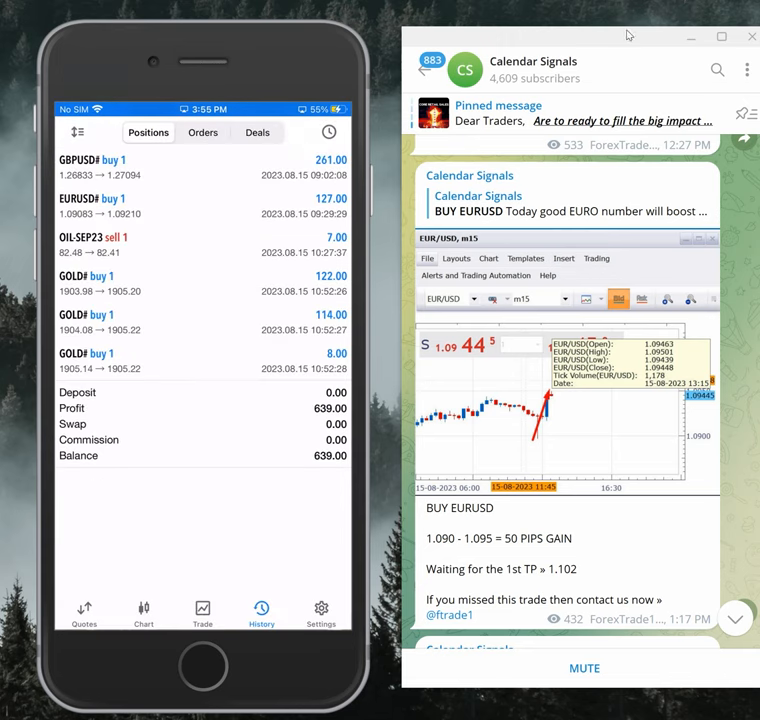